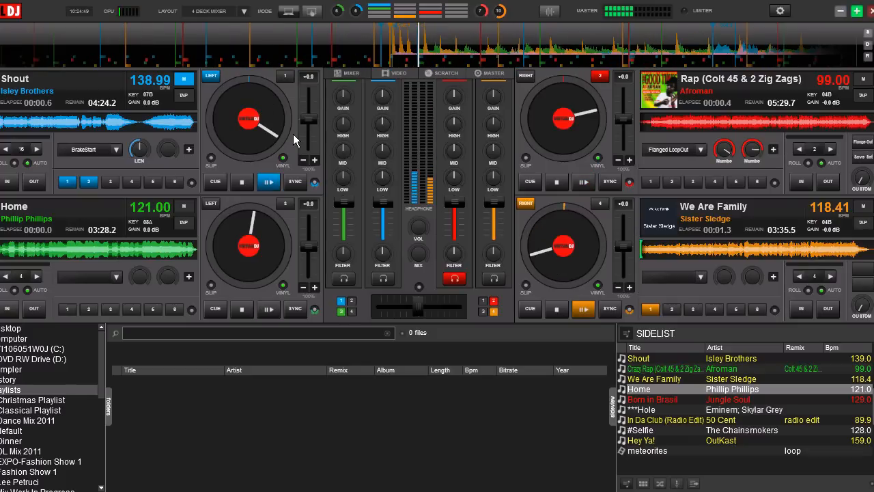
Assign the Numark Orbit controller mapping to decks 3 and 4 in Controller settings.
{"action": "left_click", "coordinate": [584, 309]}
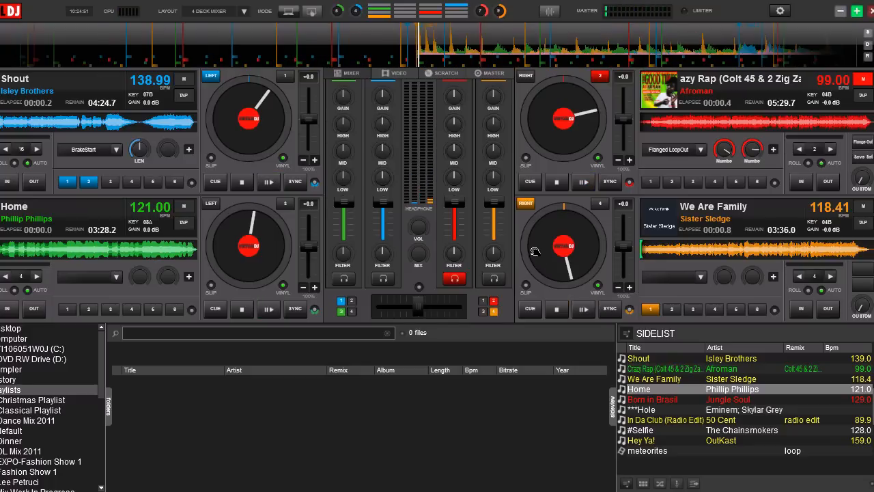
{"action": "mouse_move", "coordinate": [536, 251]}
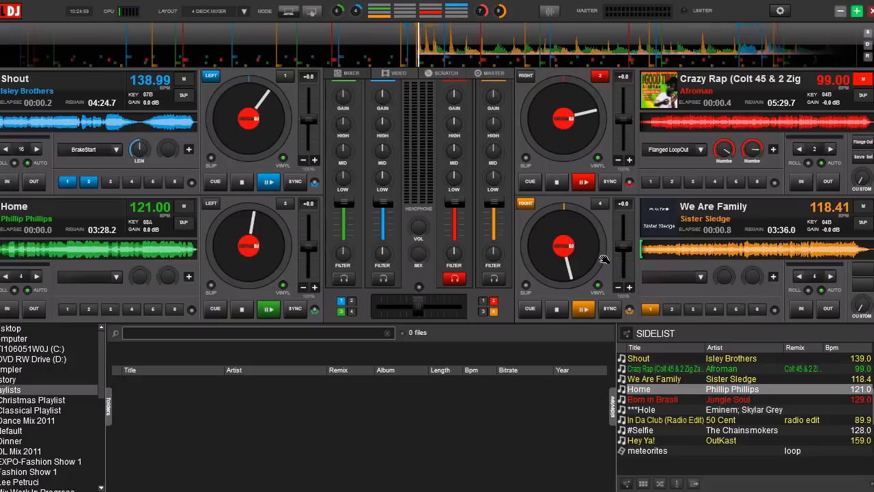
{"action": "mouse_move", "coordinate": [249, 132]}
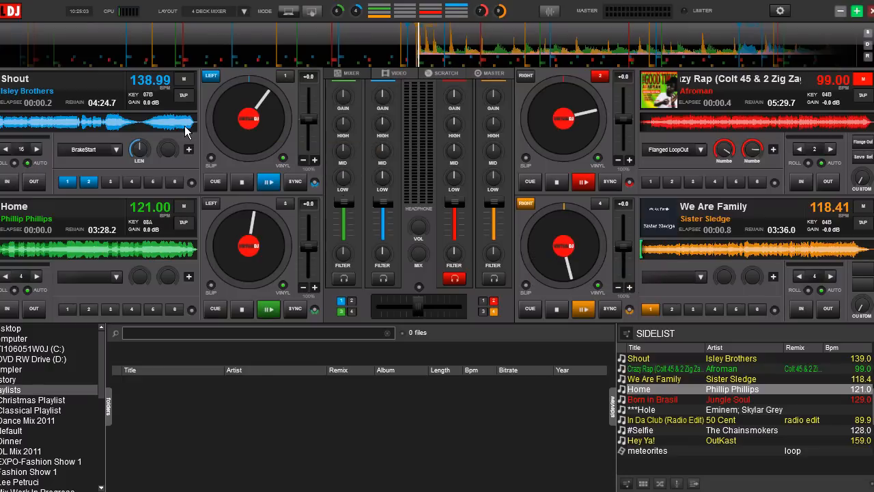
{"action": "mouse_move", "coordinate": [546, 147]}
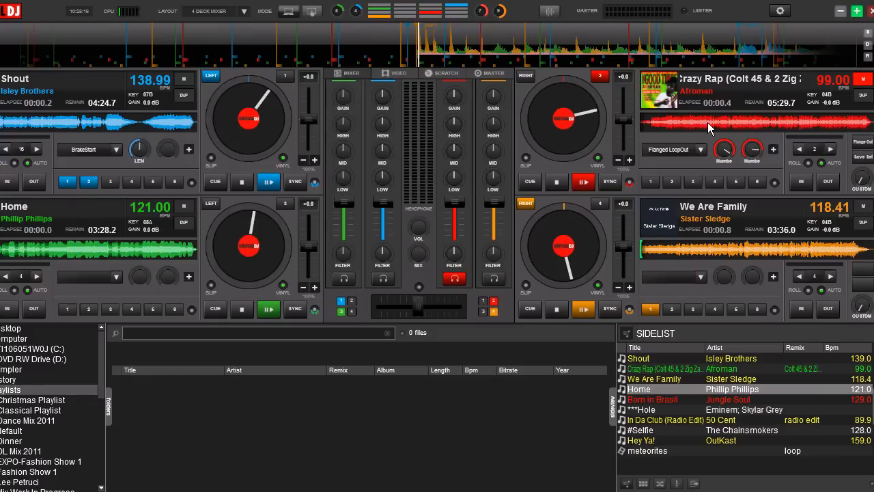
{"action": "left_click", "coordinate": [780, 10]}
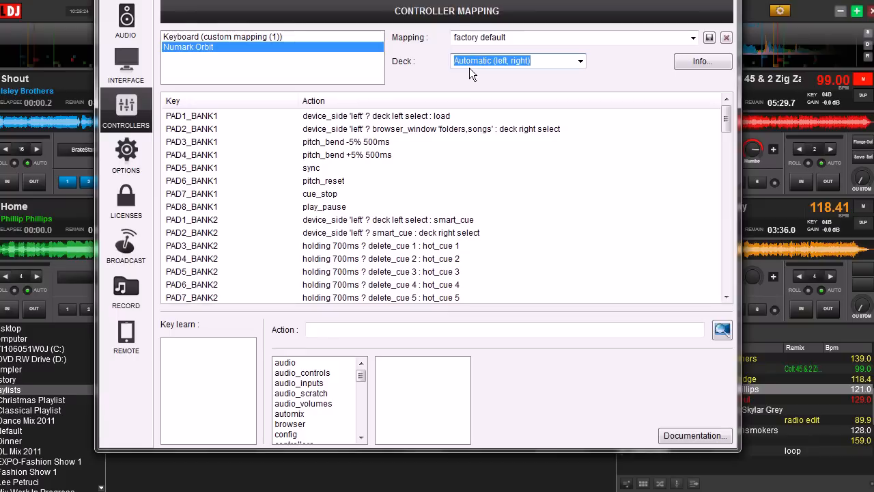
{"action": "mouse_move", "coordinate": [521, 83]}
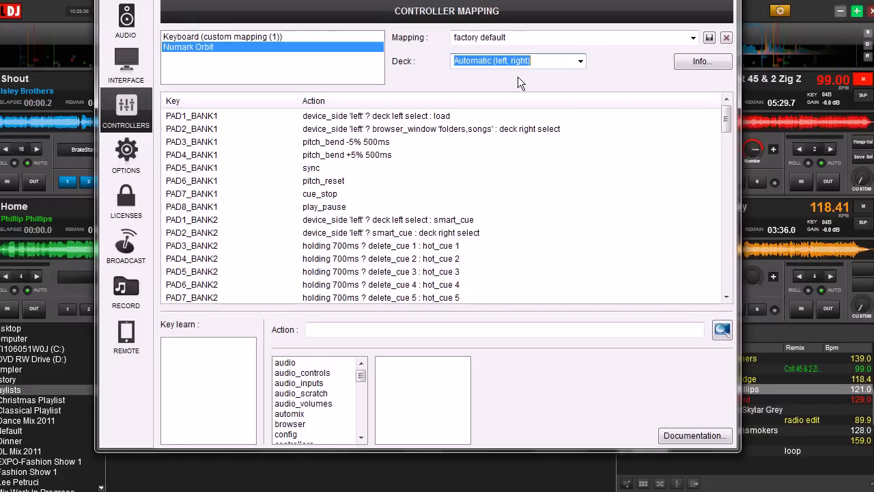
{"action": "mouse_move", "coordinate": [579, 75]}
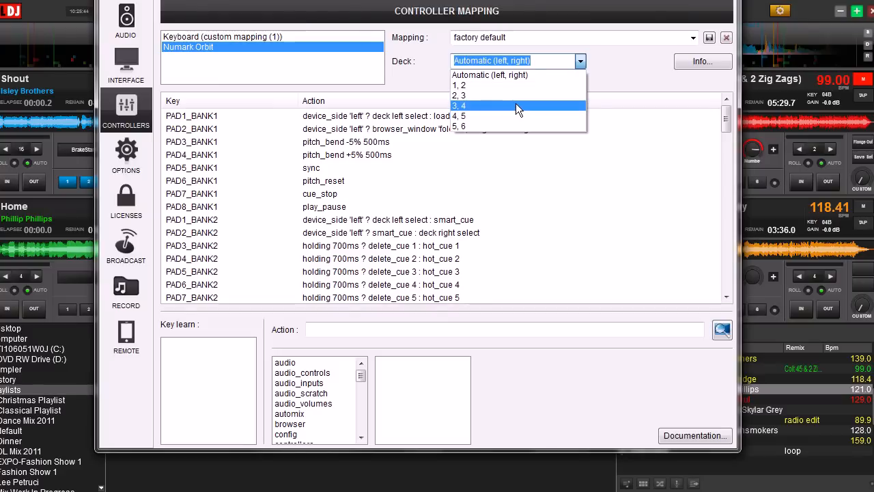
{"action": "left_click", "coordinate": [460, 106]}
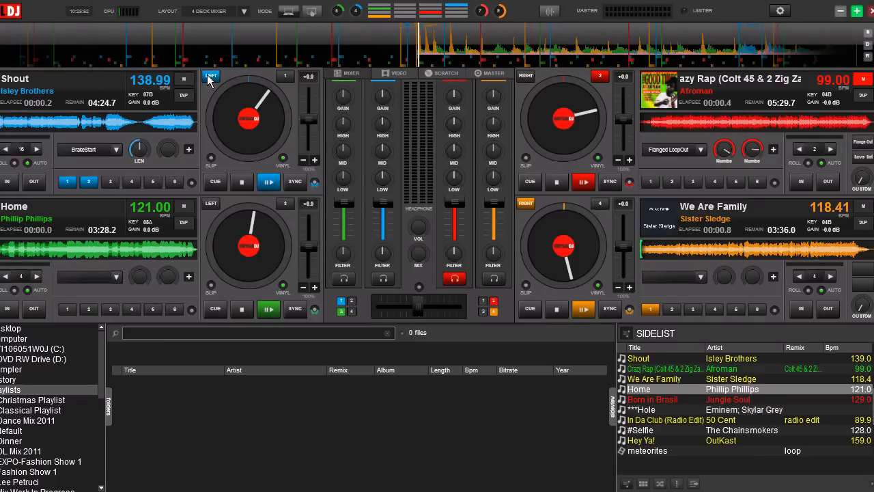
{"action": "mouse_move", "coordinate": [526, 75]}
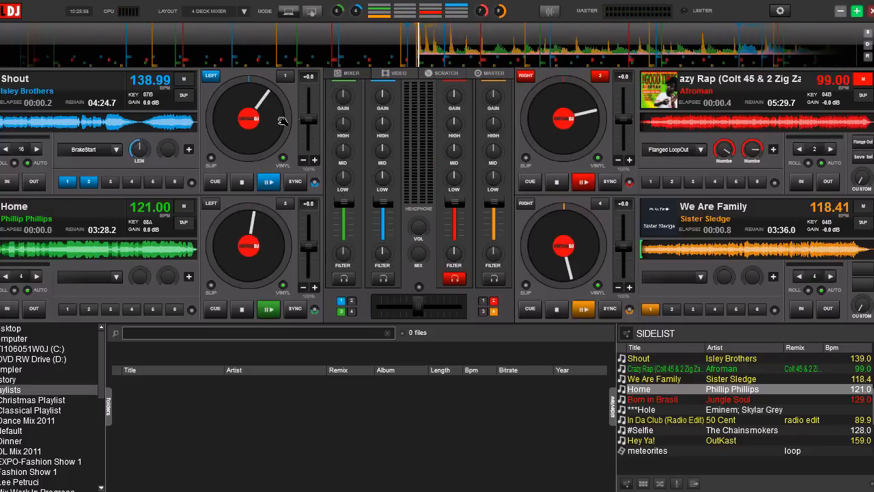
{"action": "mouse_move", "coordinate": [398, 176]}
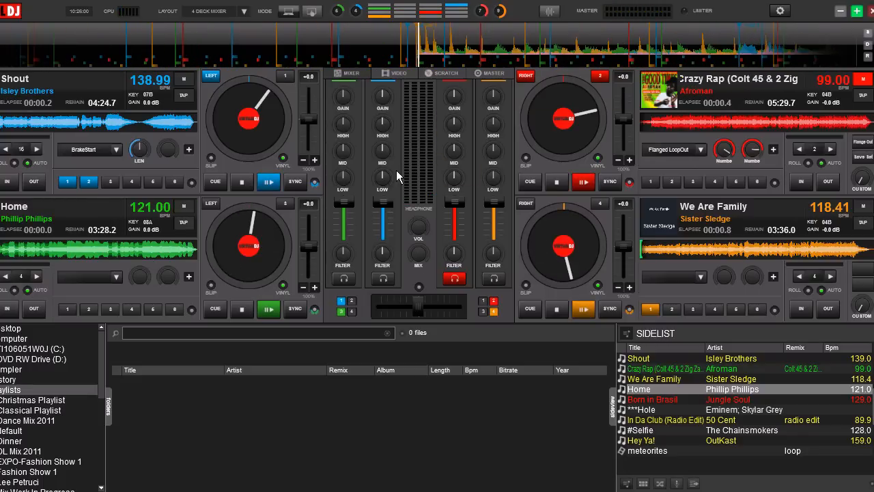